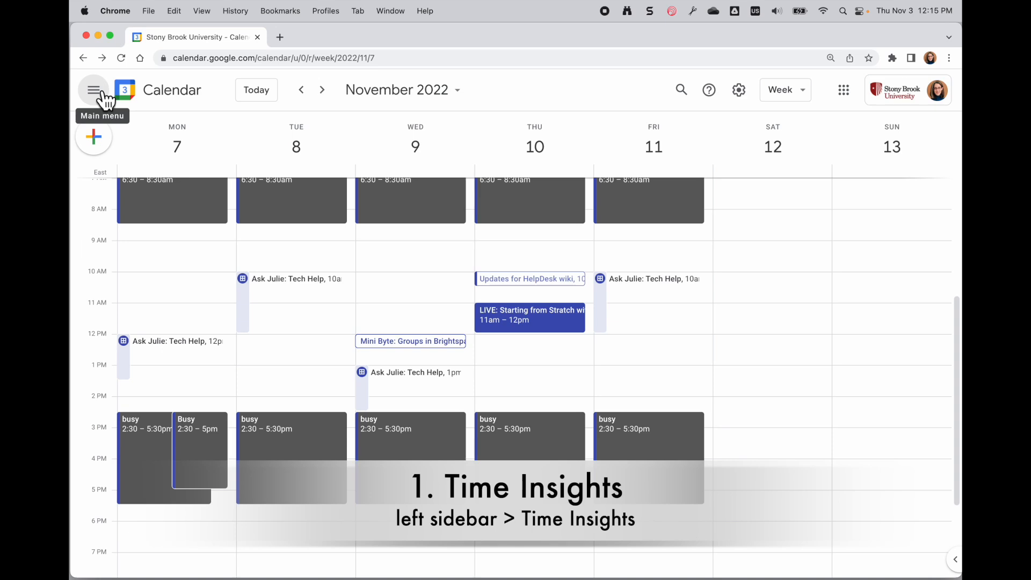
Expand the left sidebar to see Time Insights for Nov 7–13
click(93, 90)
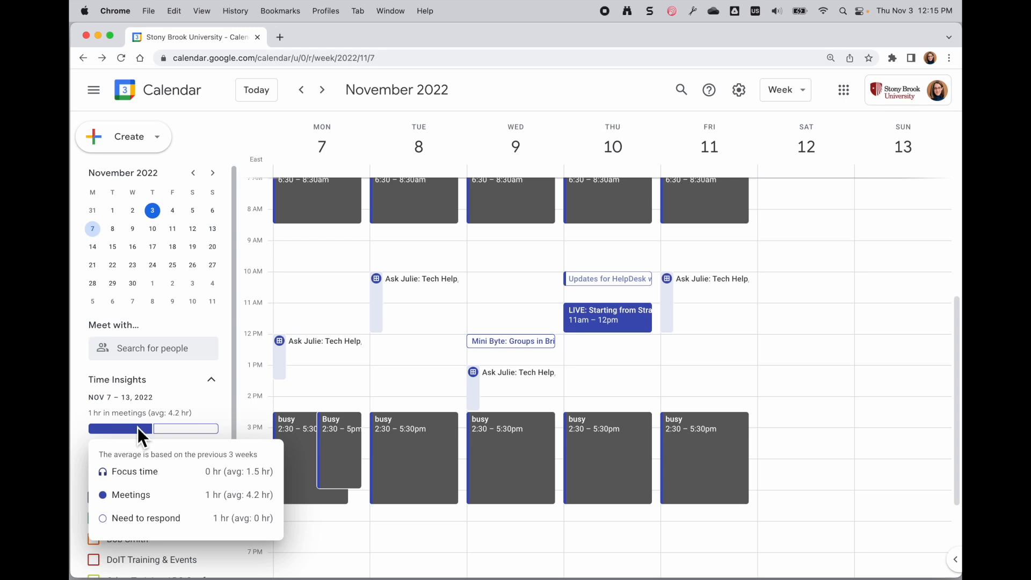
Open the More insights panel and Project ABC meeting 1's colour-label options
click(134, 450)
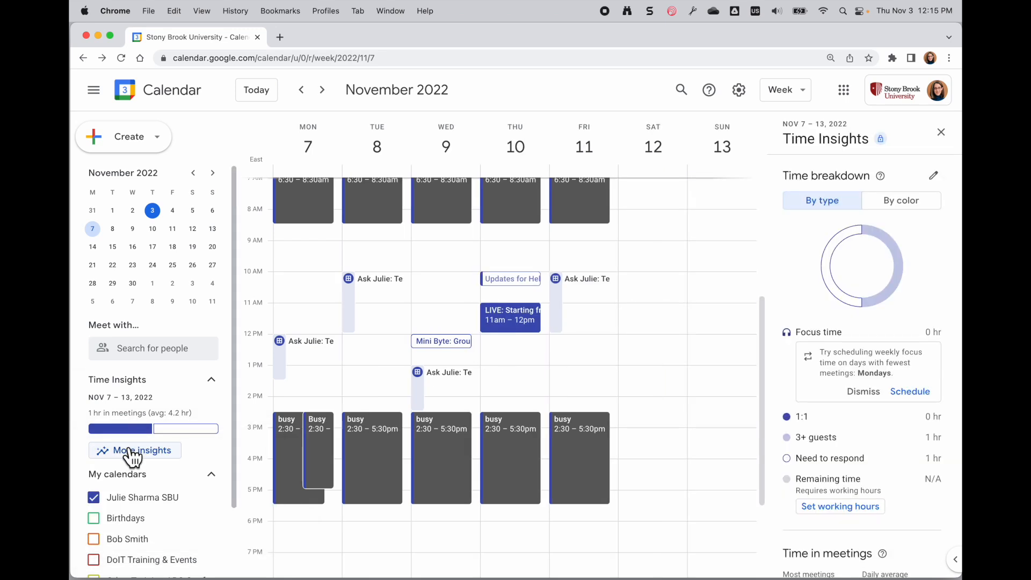
mouse_move(868, 254)
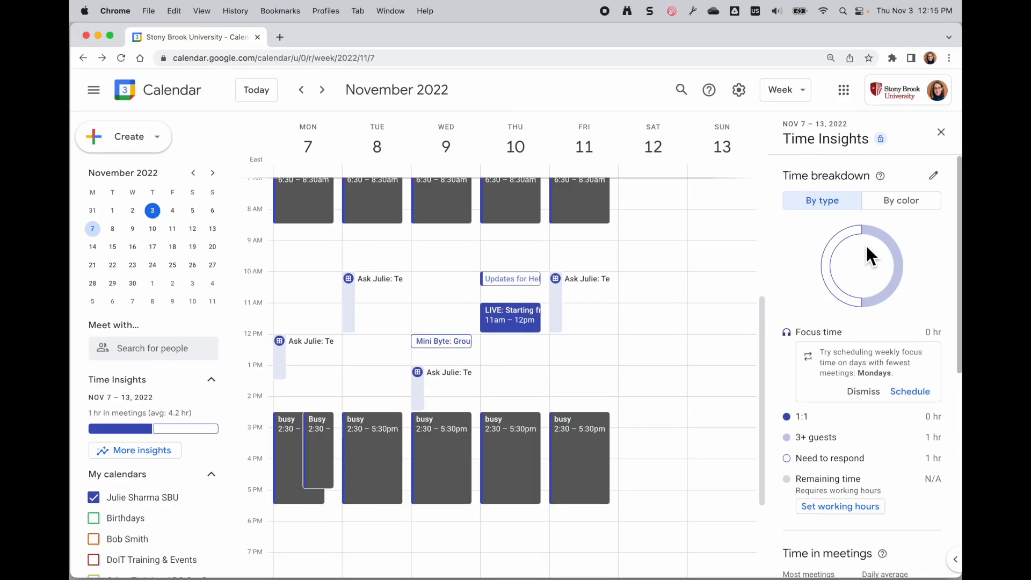
click(902, 200)
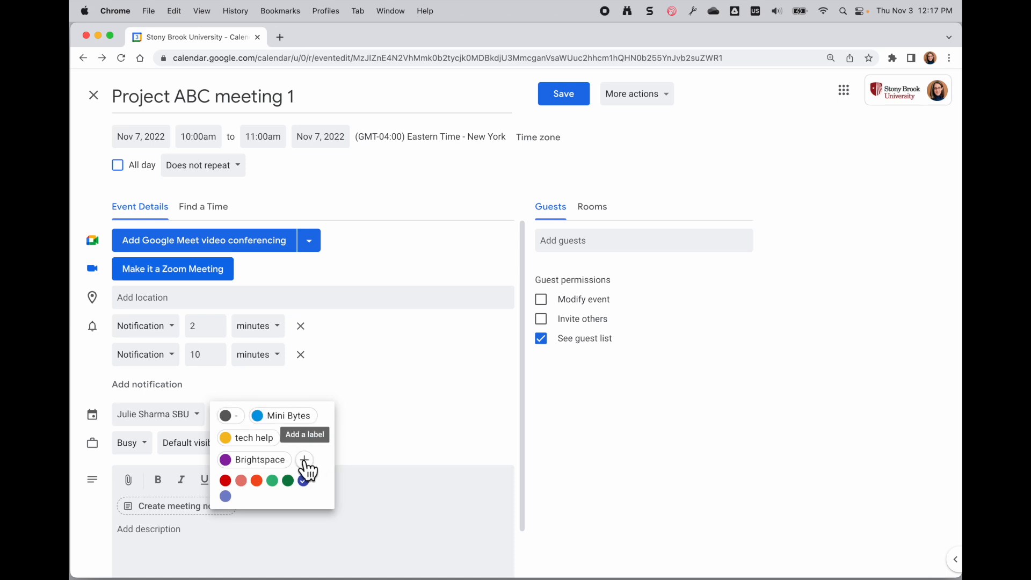
Add a new 'Project ABC' colour label to Project ABC meeting 1
click(304, 465)
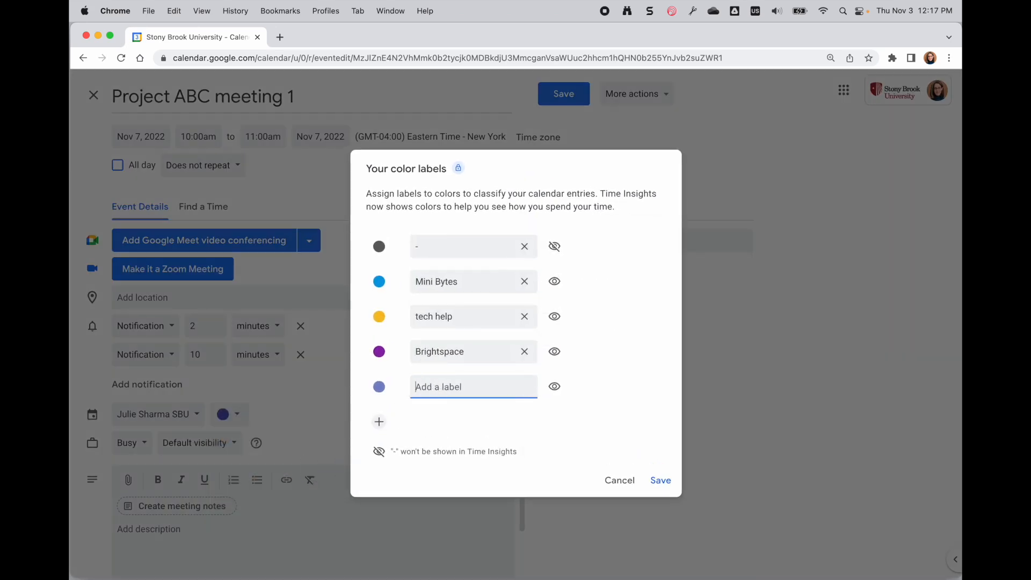
text(Project AB)
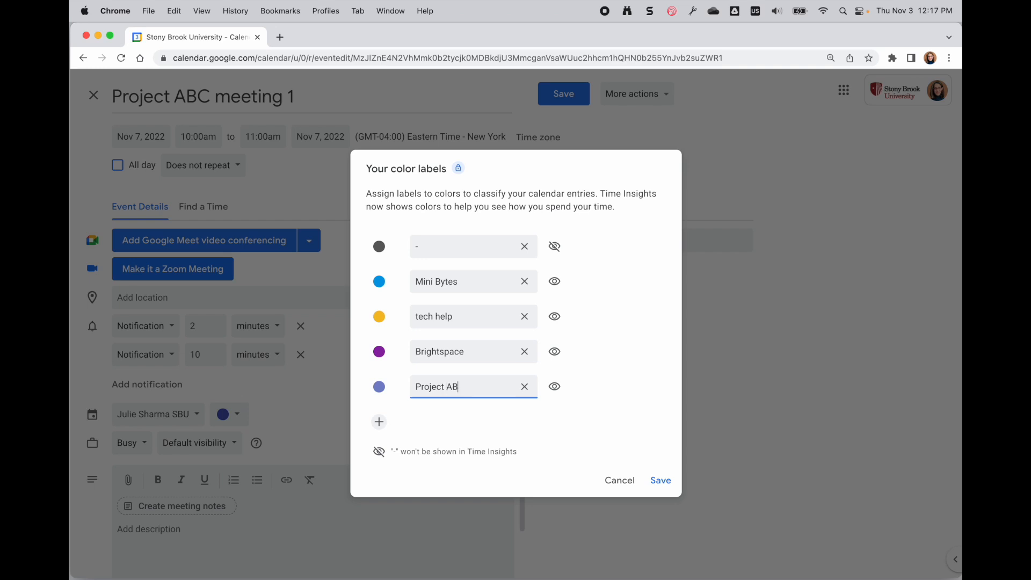
text(C)
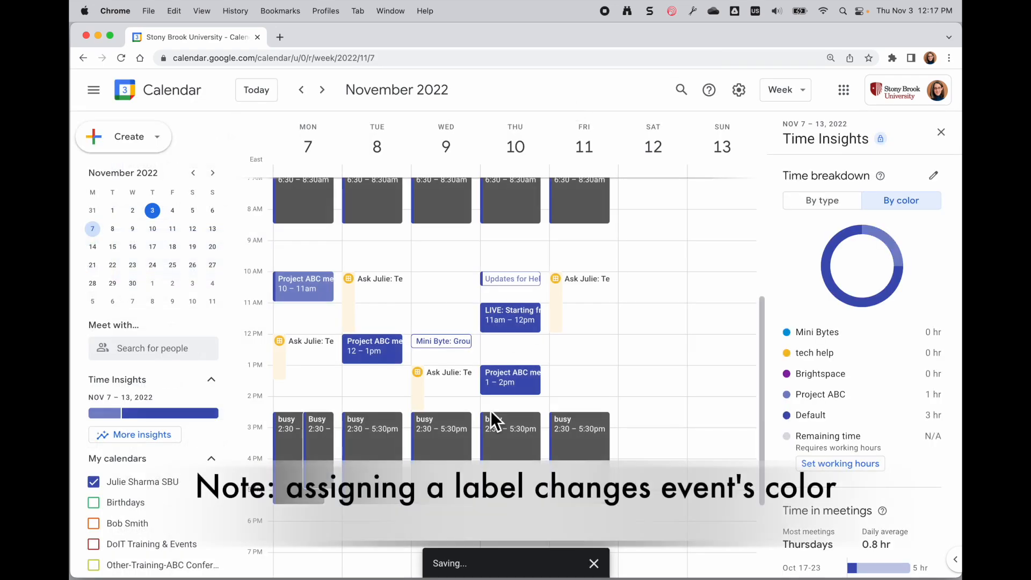
Label the other Project ABC meeting, then show Time Insights by type again
click(372, 349)
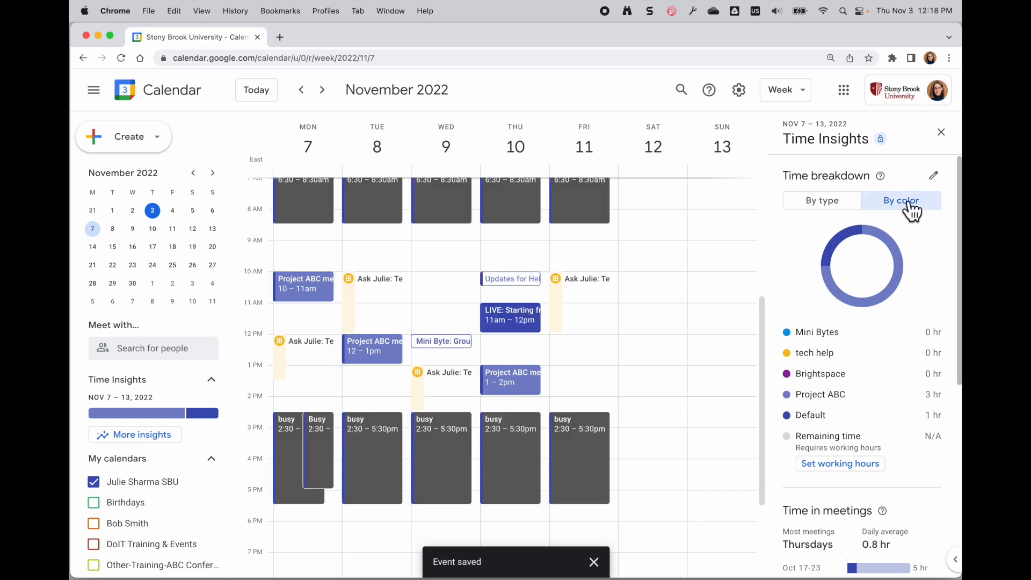
click(822, 200)
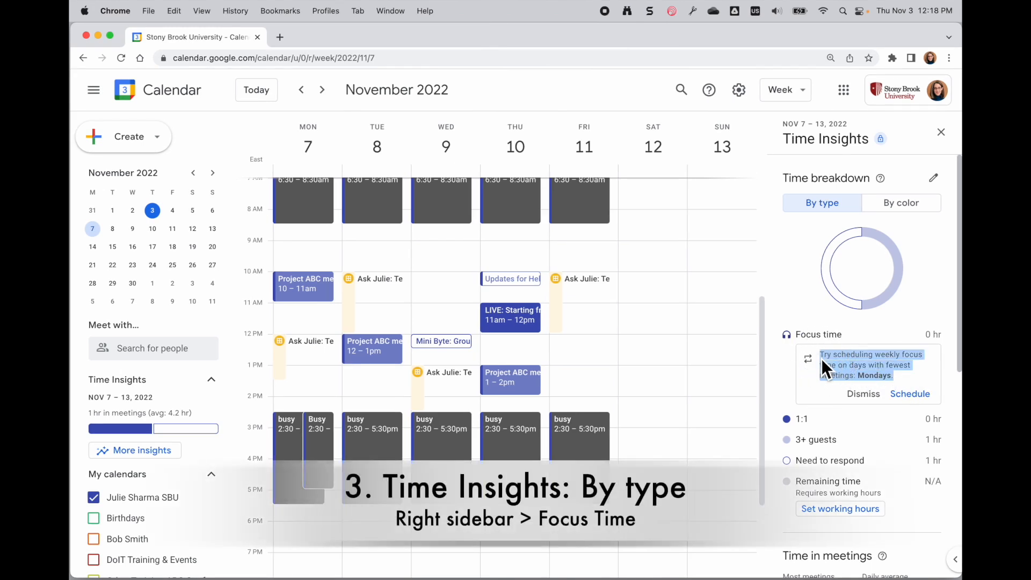
click(784, 89)
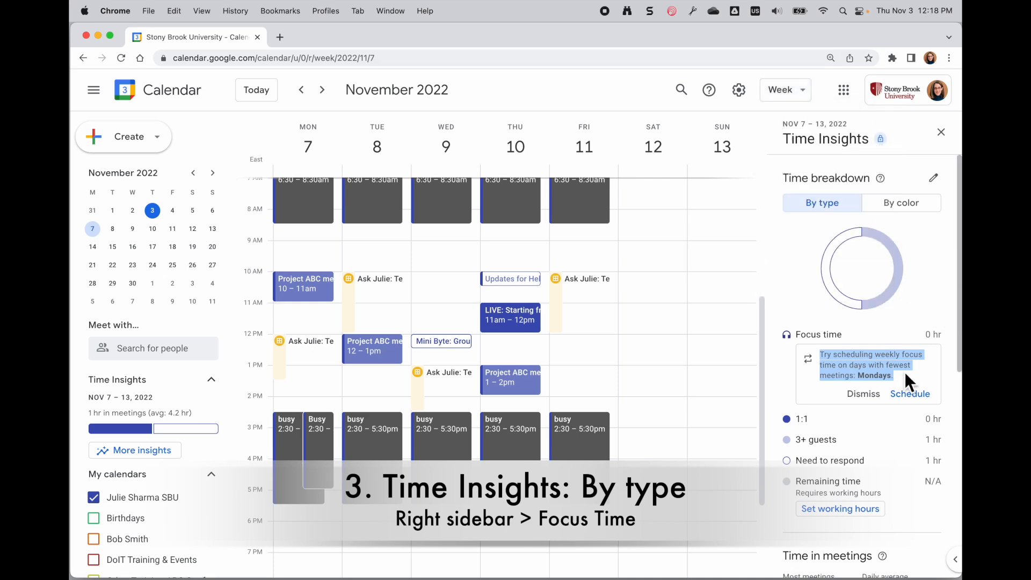
mouse_move(921, 381)
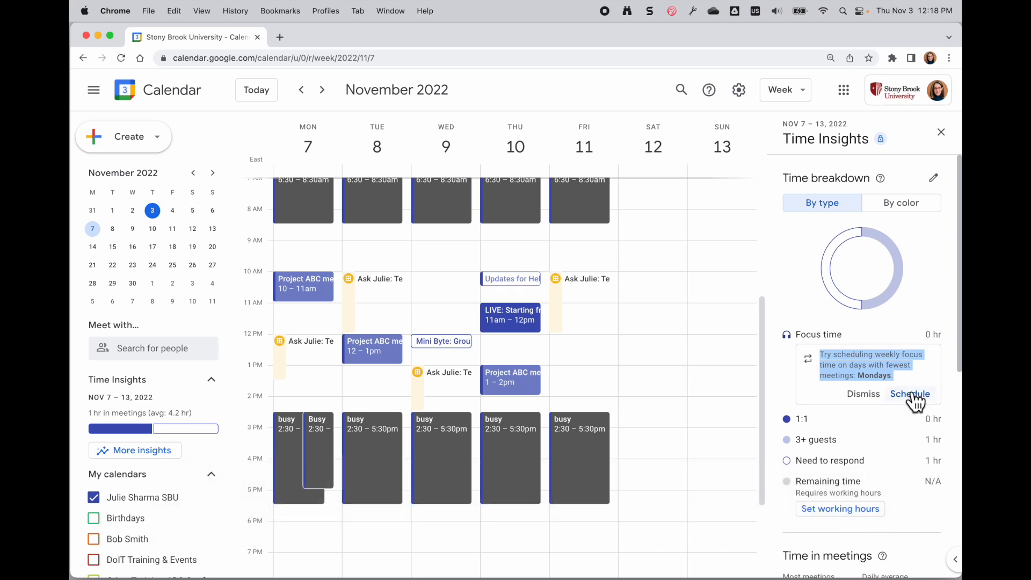
scroll(down, 3)
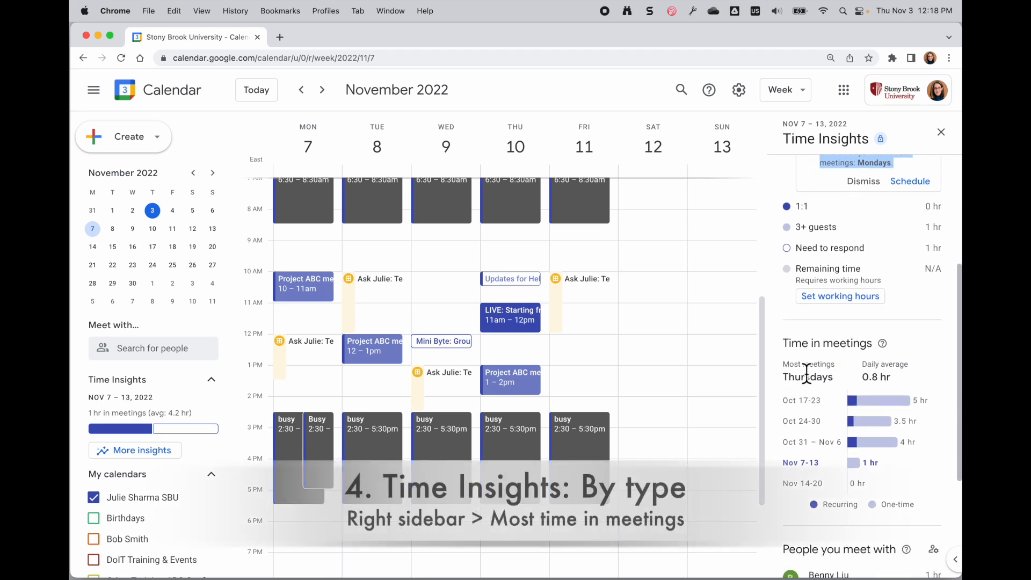
mouse_move(794, 390)
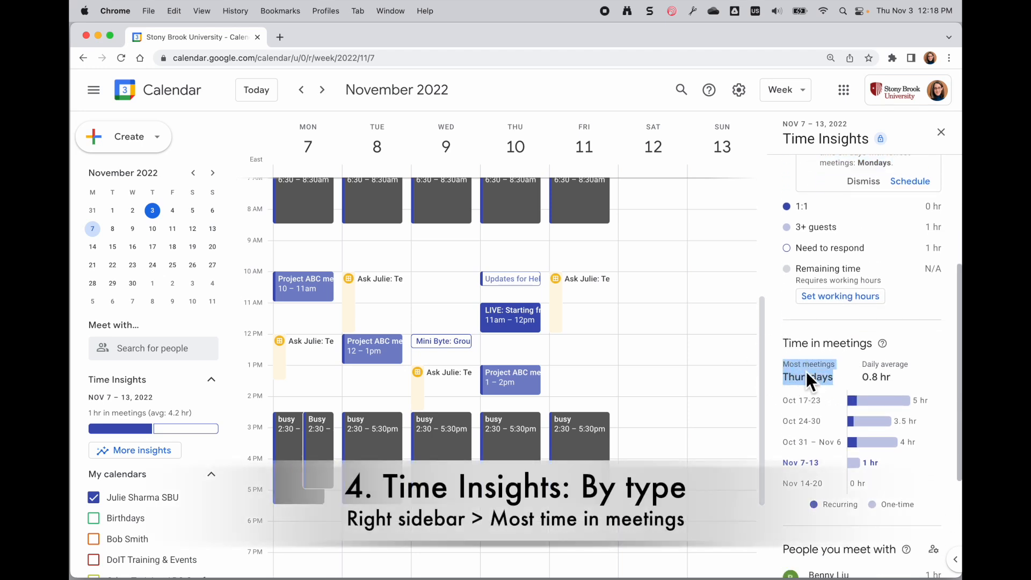
scroll(down, 3)
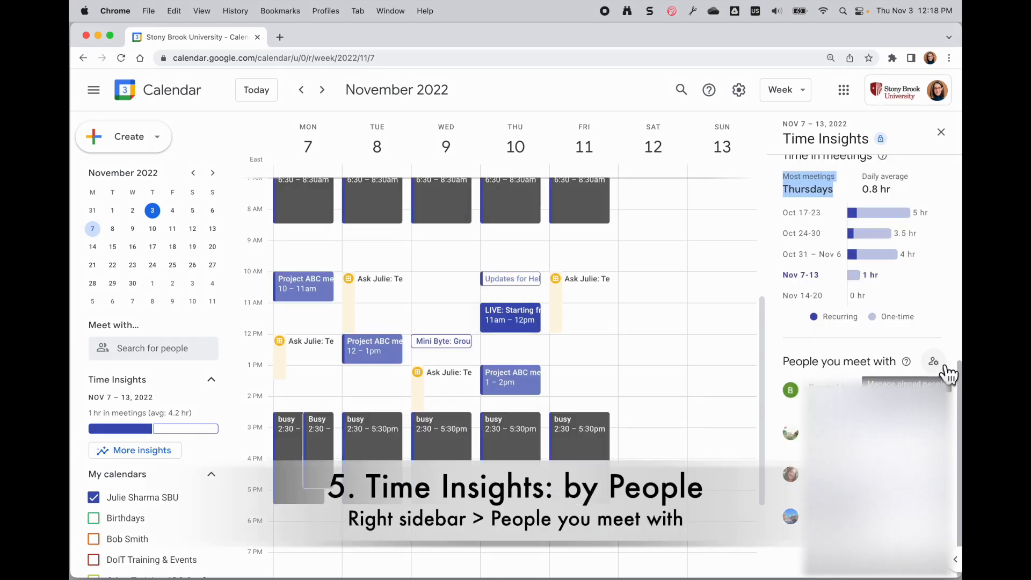
click(934, 361)
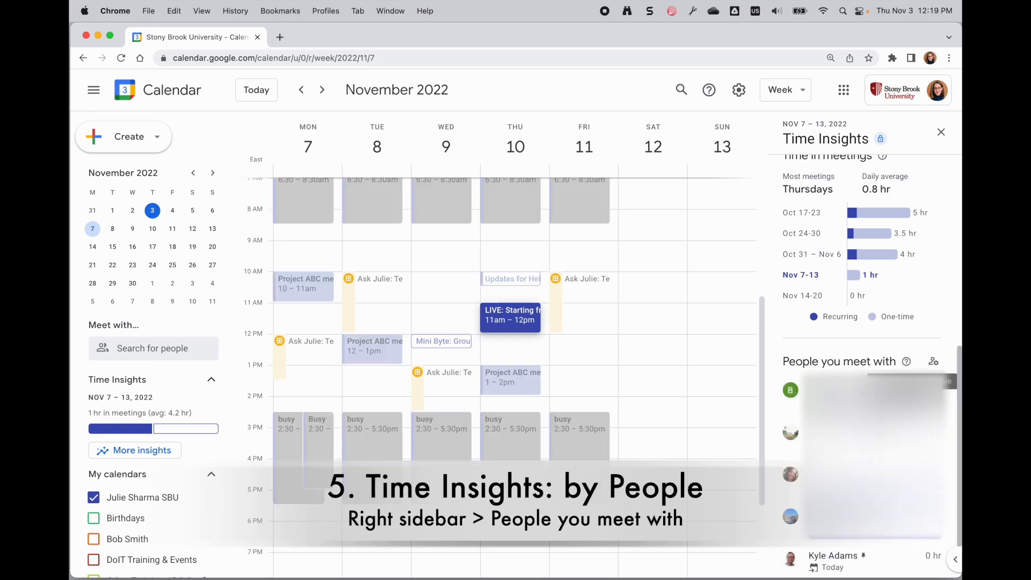
scroll(down, 3)
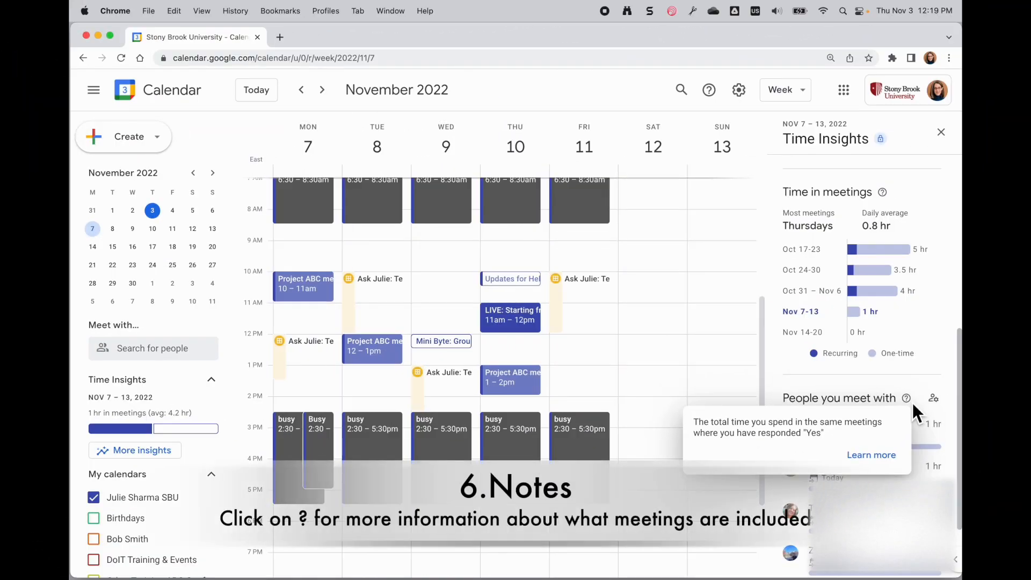
mouse_move(915, 415)
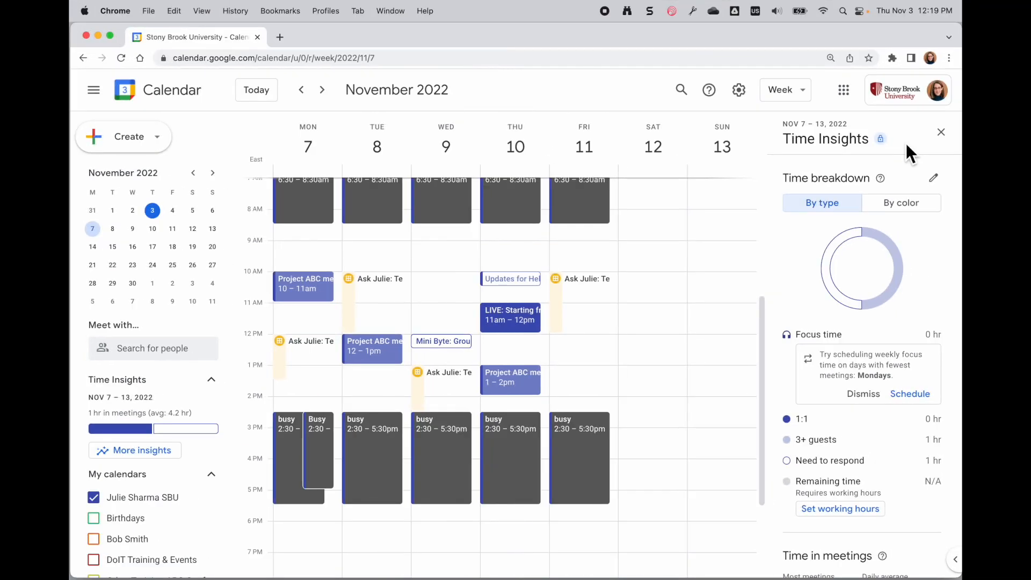
mouse_move(478, 331)
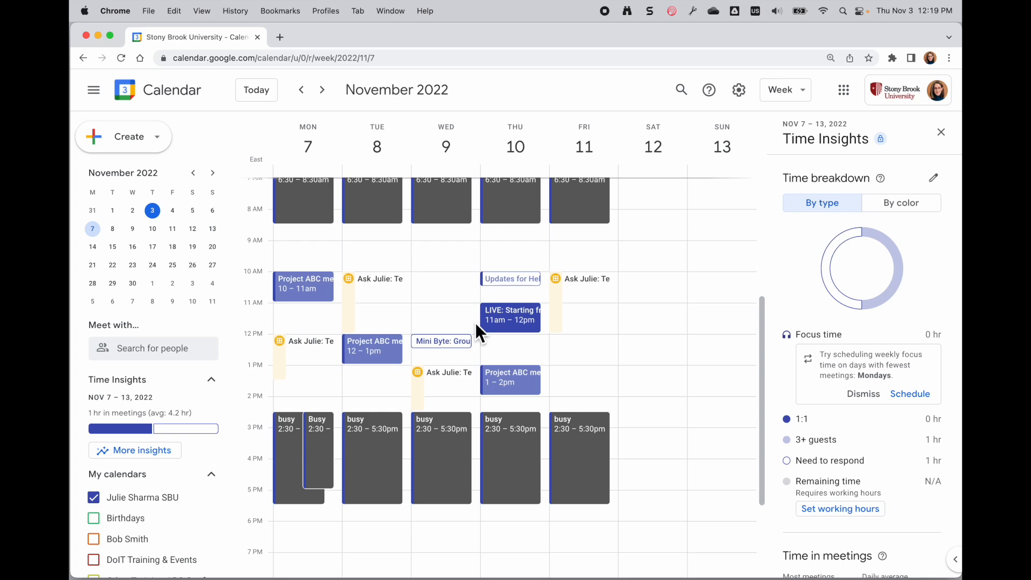
mouse_move(901, 203)
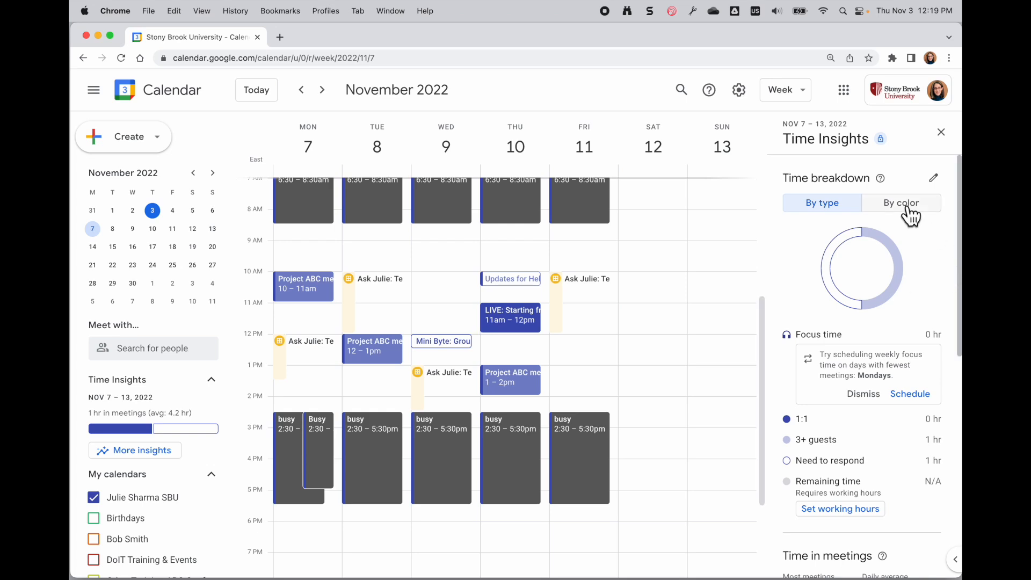